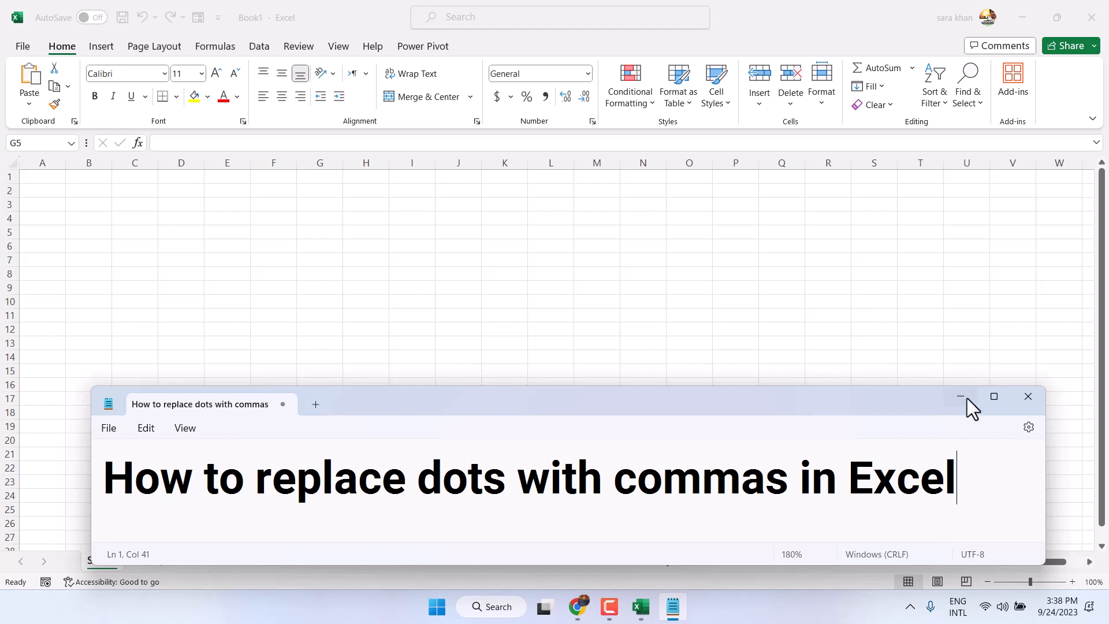
Minimize the Notepad title note to reveal the blank Excel workbook
click(958, 396)
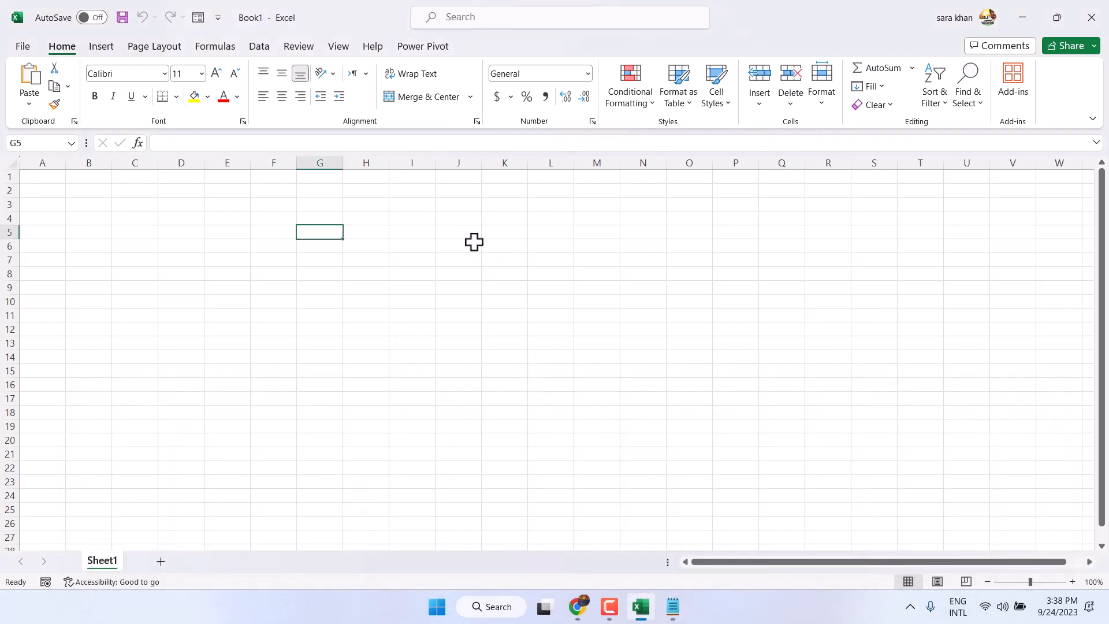
Enter 1.34 in G5 and fill the series down to 16.34 in G20
text(1.)
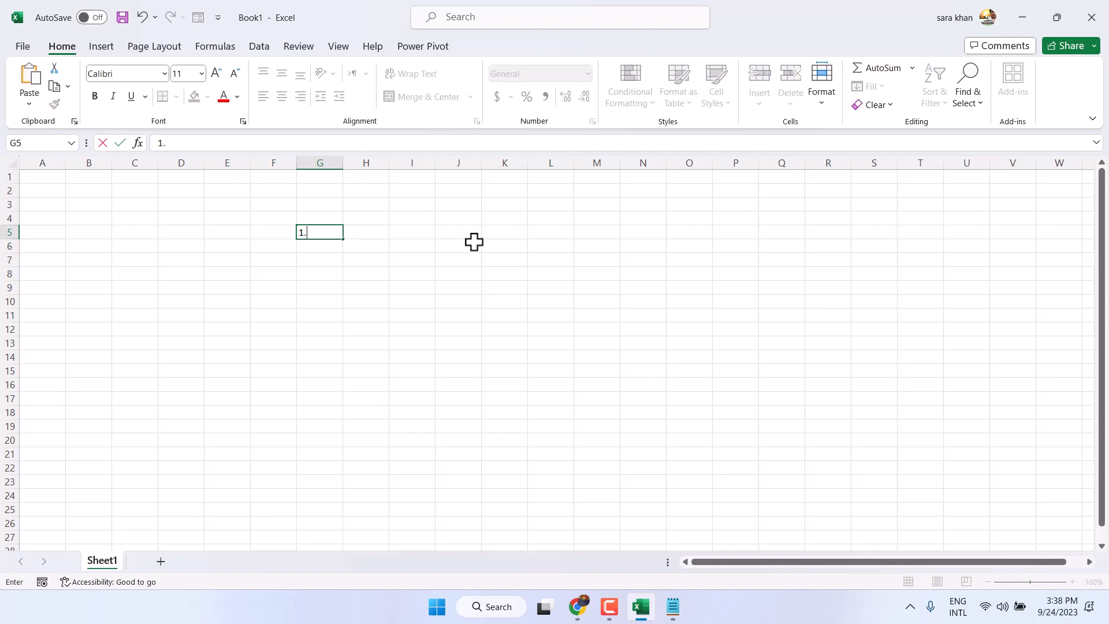
text(34)
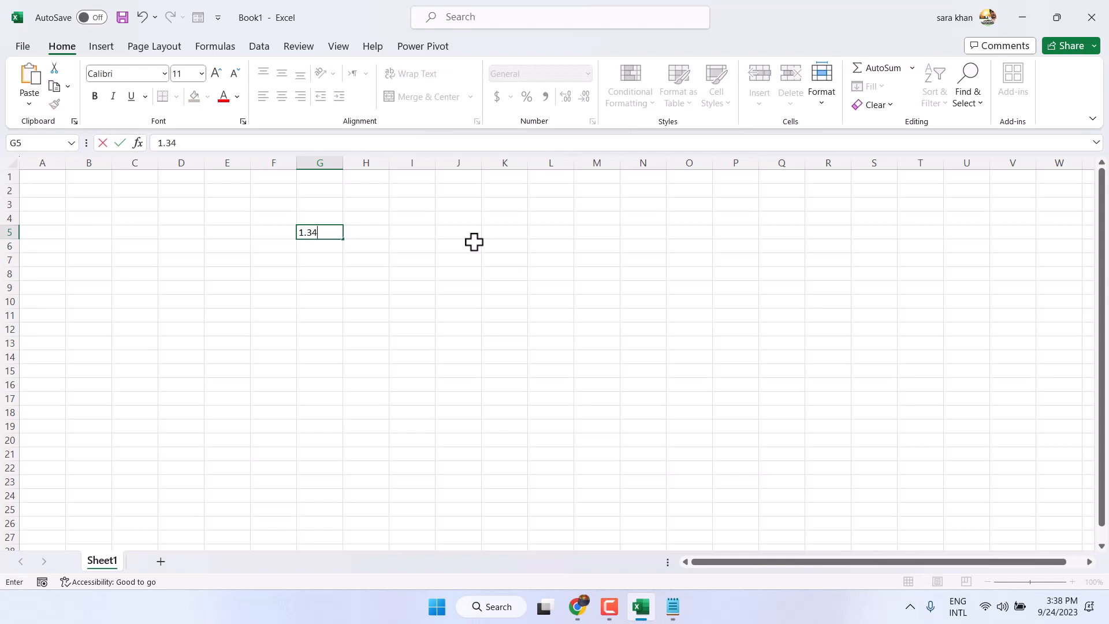
mouse_move(346, 242)
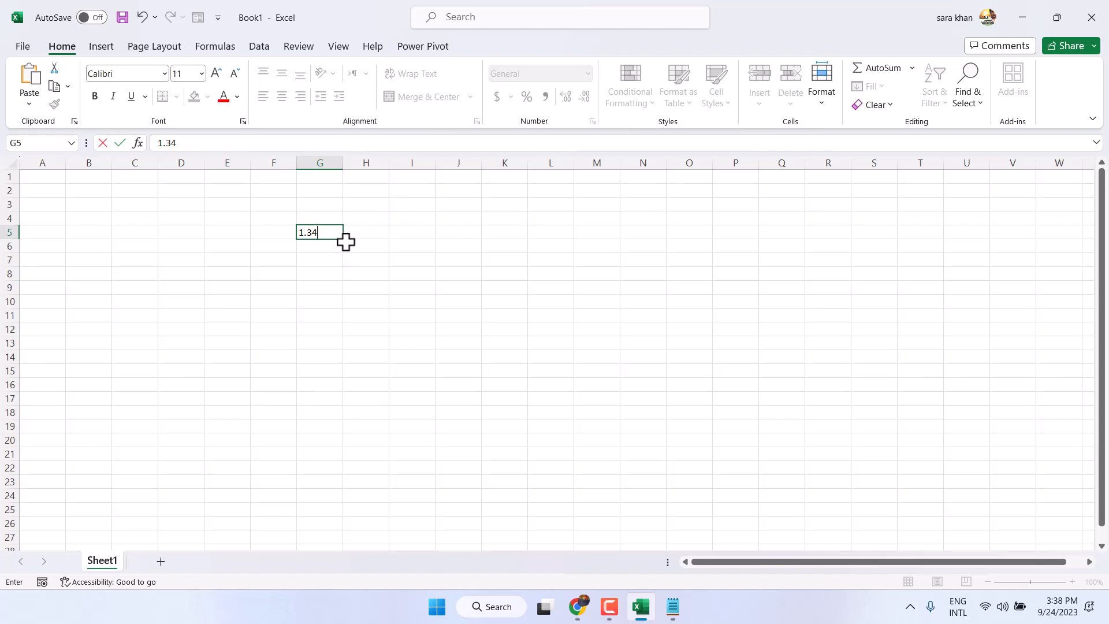
drag(341, 237, 351, 293)
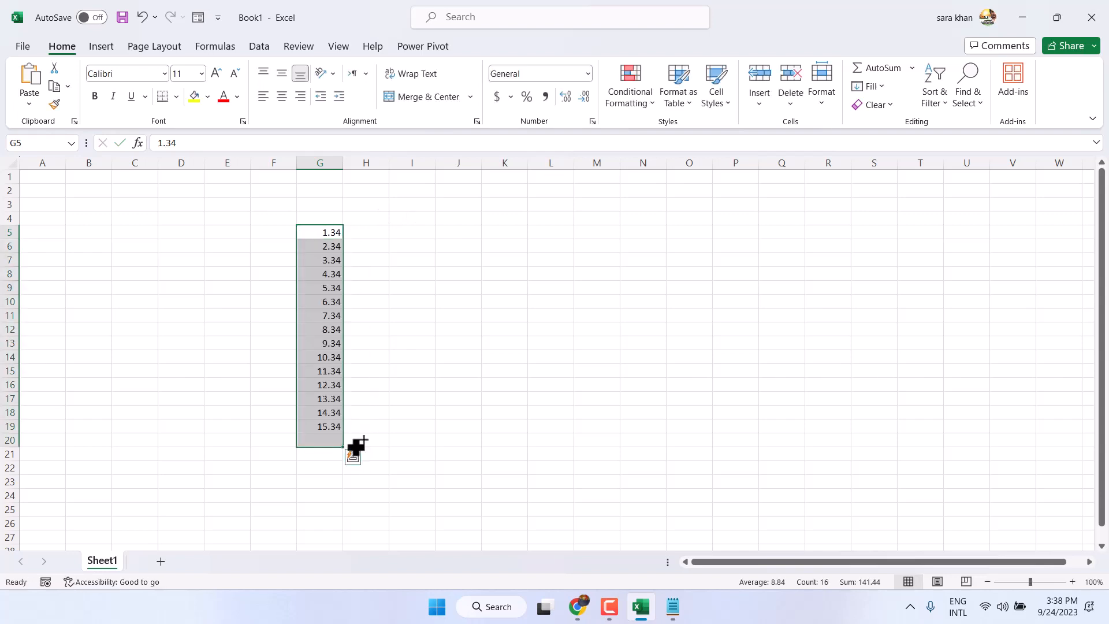
drag(353, 454, 328, 440)
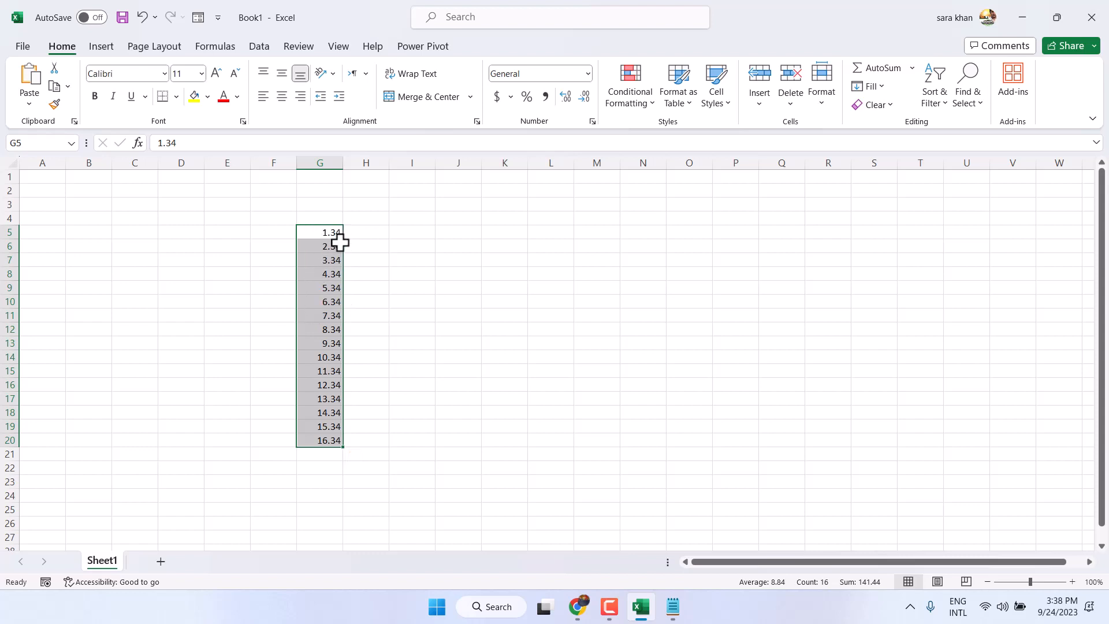
drag(1030, 582, 1047, 582)
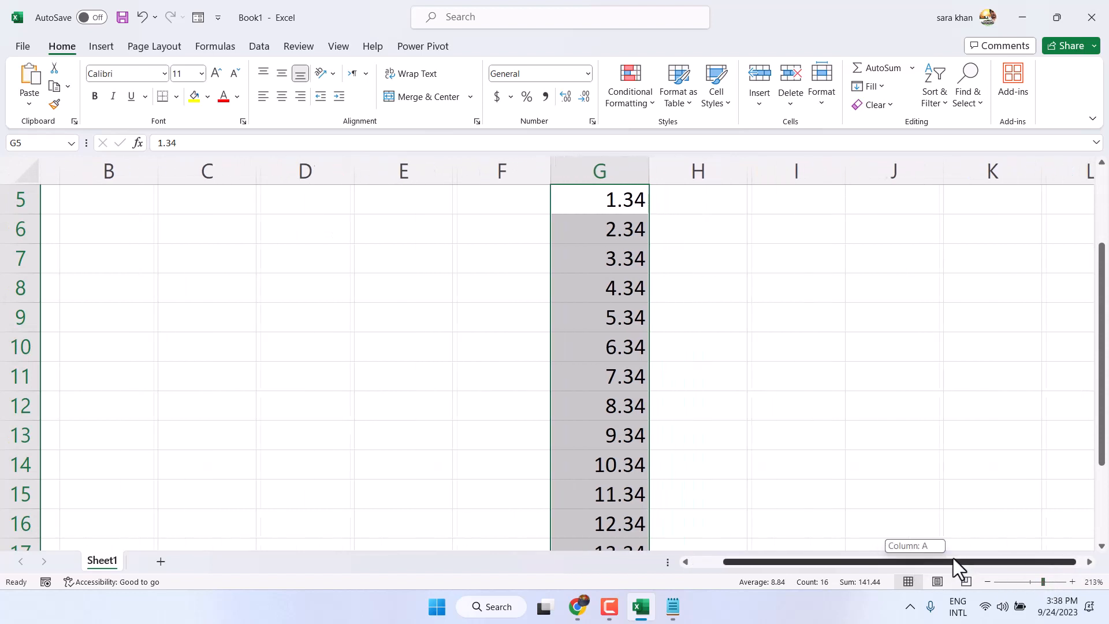
Scroll down the sheet before opening the Find & Select options
scroll(down, 3)
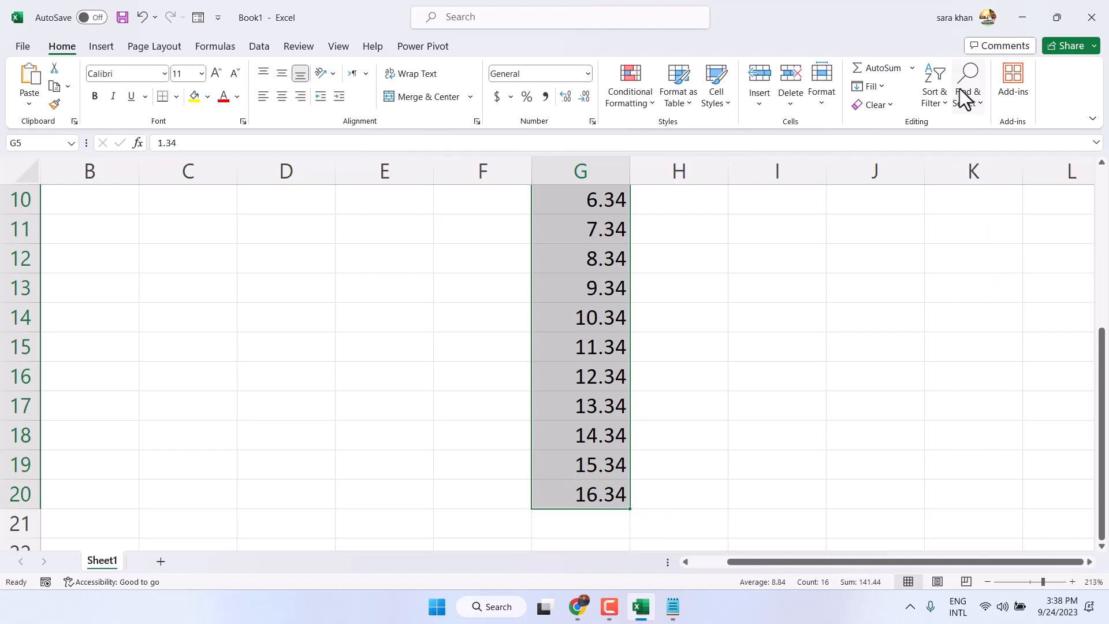
mouse_move(968, 85)
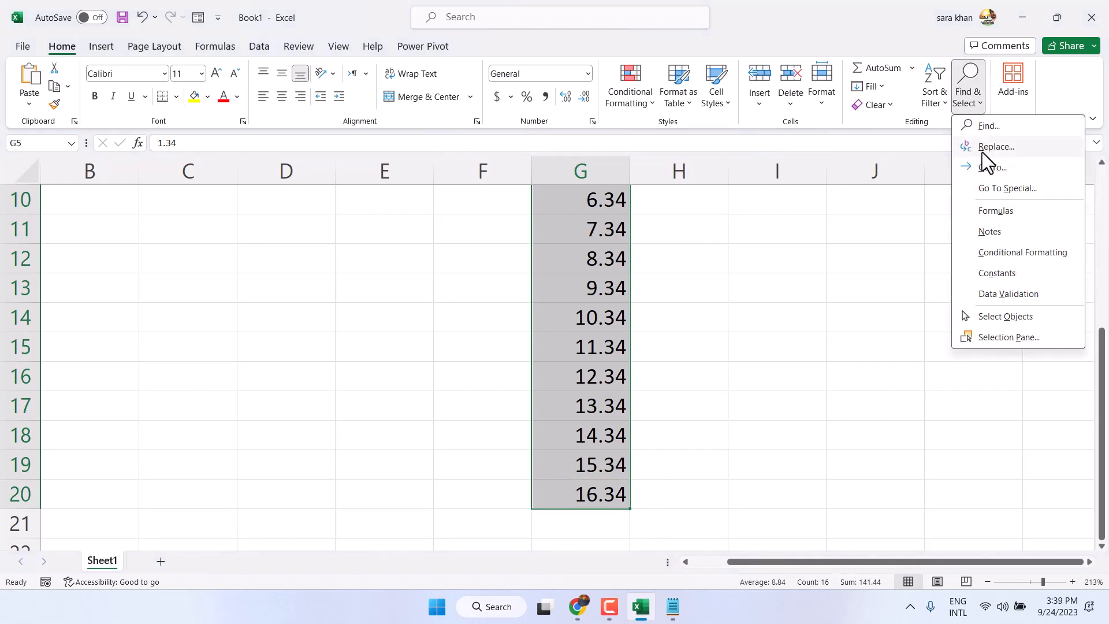
Replace all dots with commas in Find and Replace, dismissing the 16-replacement summary
click(996, 146)
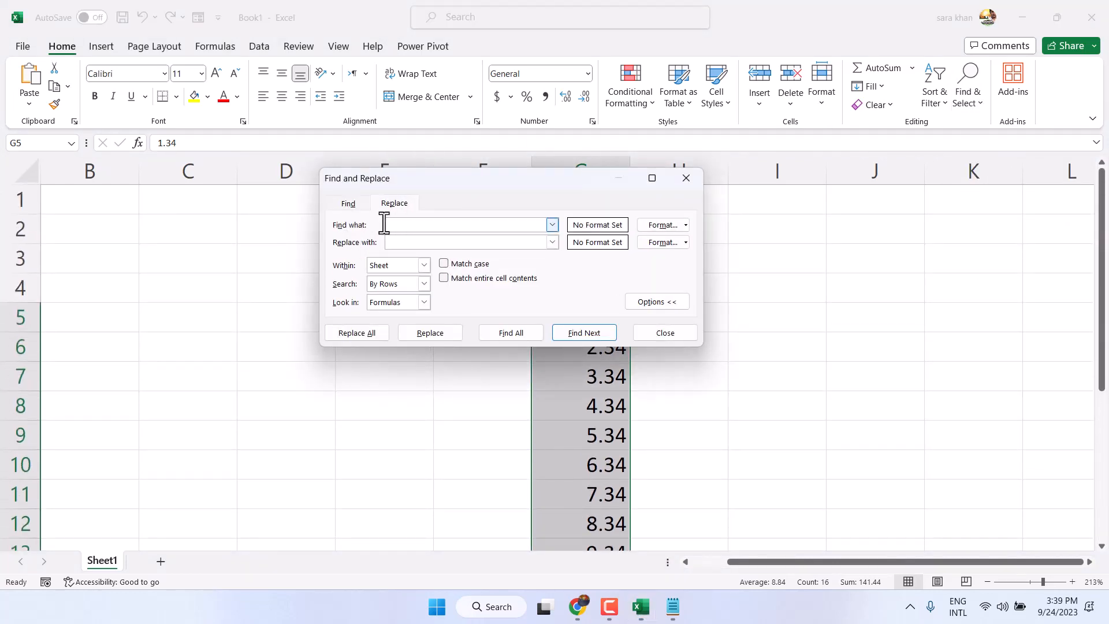
click(467, 224)
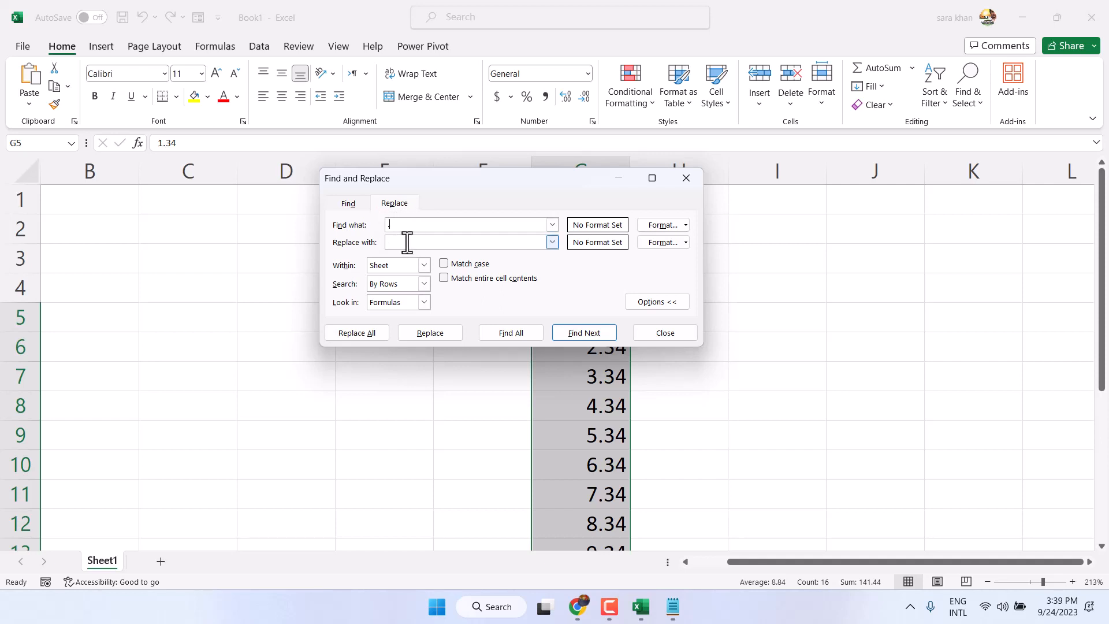
text(.)
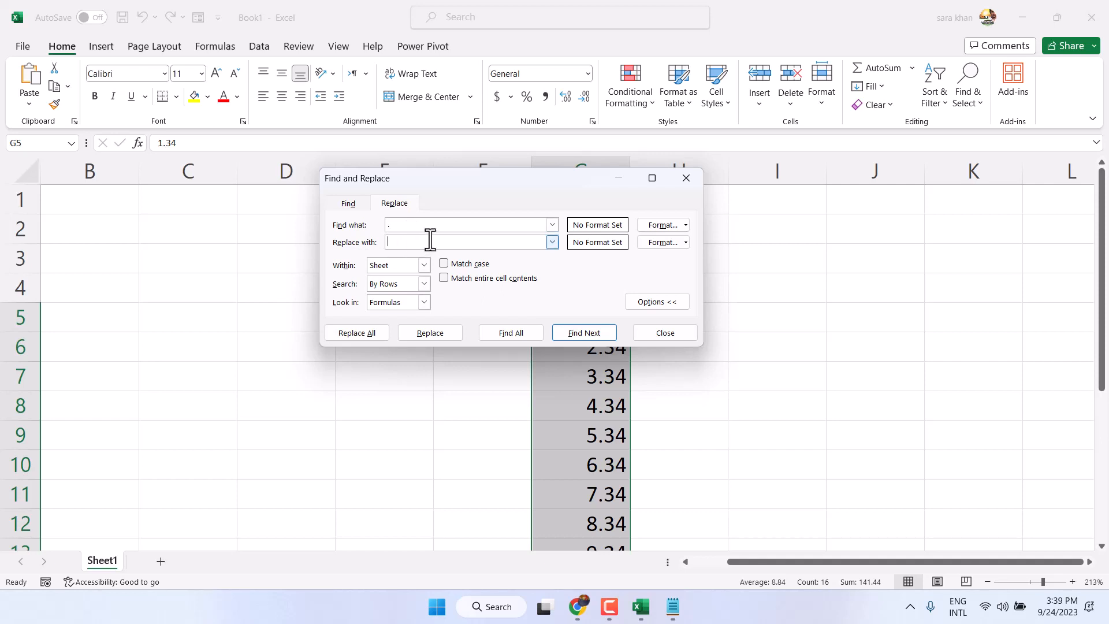
text(.)
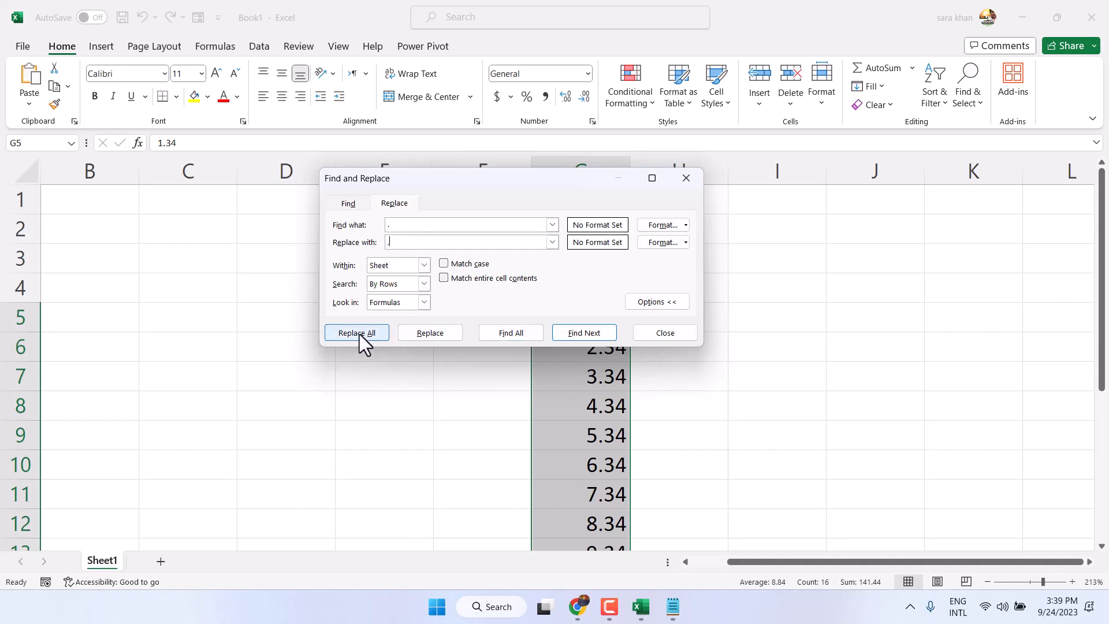
click(356, 333)
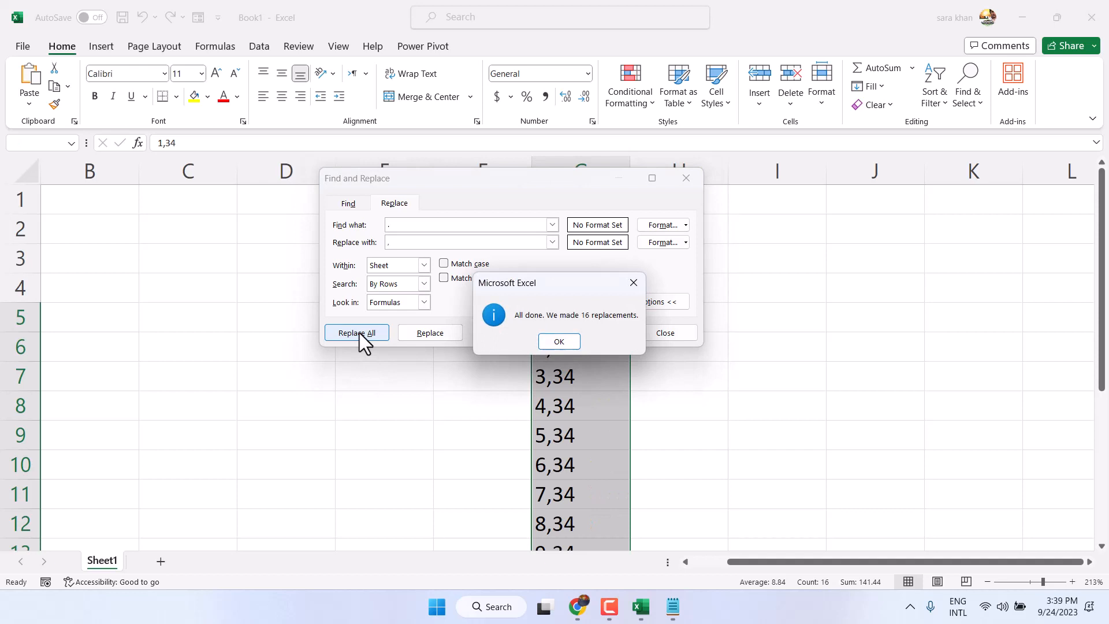
mouse_move(551, 340)
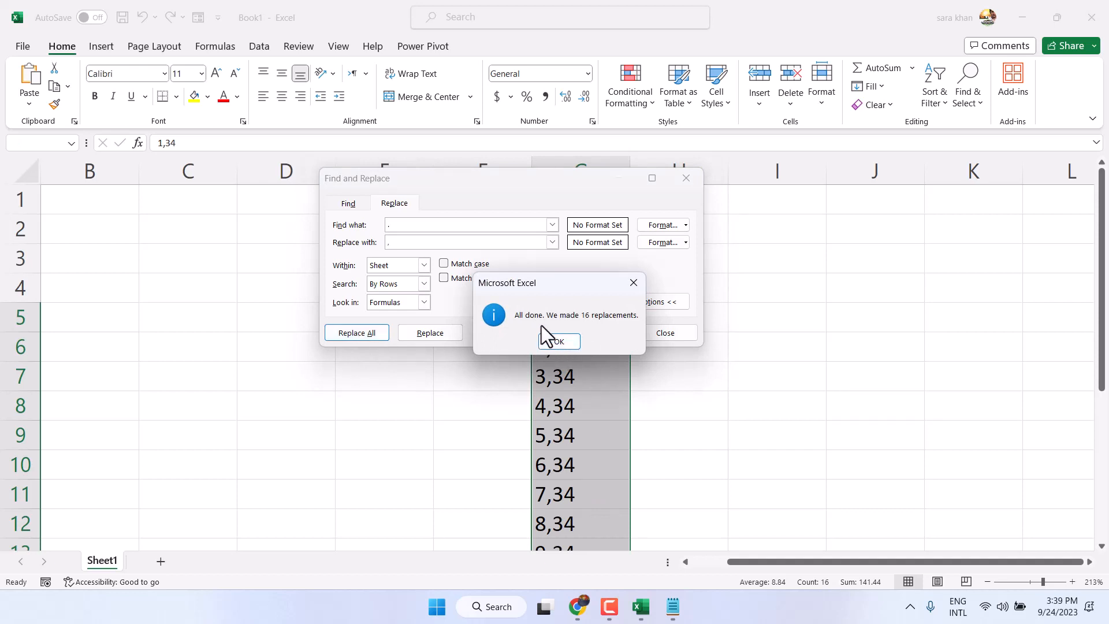
mouse_move(586, 332)
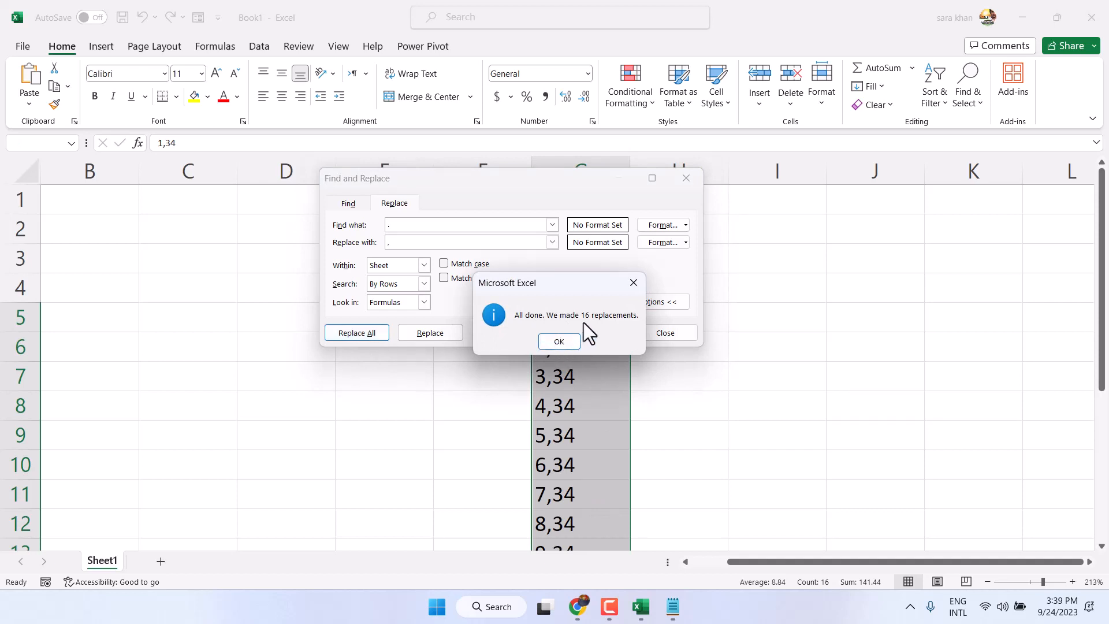
click(557, 342)
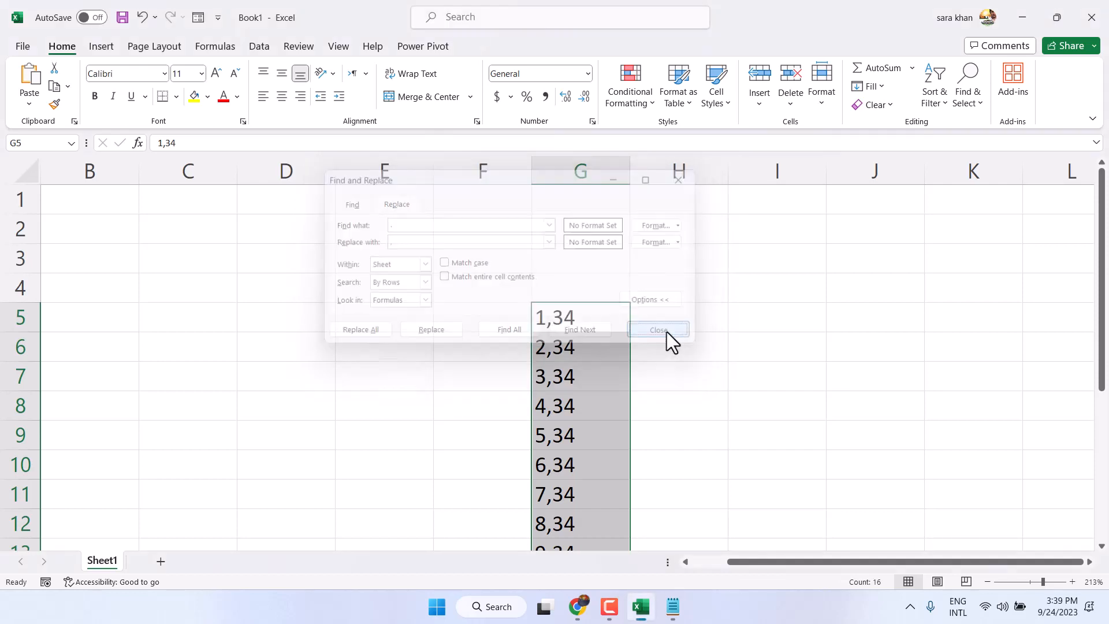
Close the Find and Replace dialog and scroll to see 16,34 in row 20
click(657, 329)
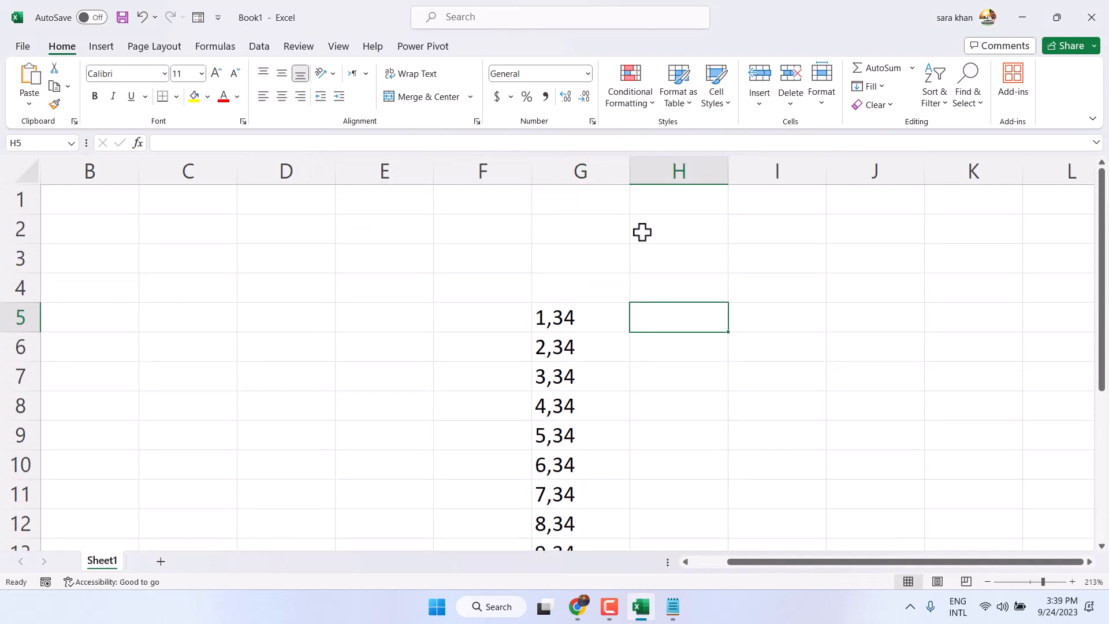
scroll(down, 3)
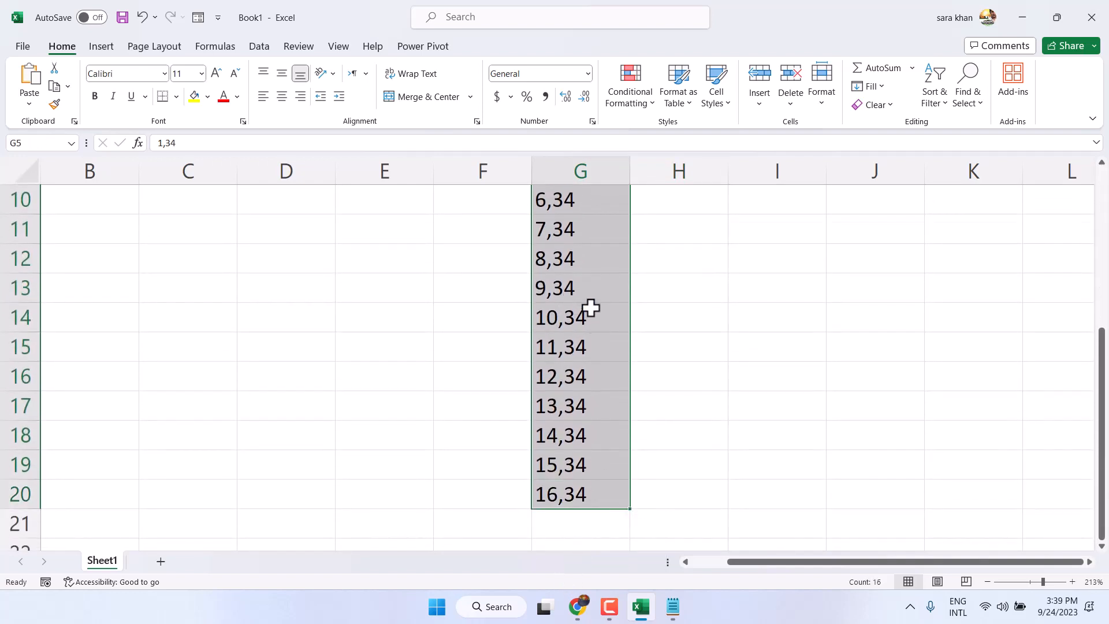
mouse_move(574, 298)
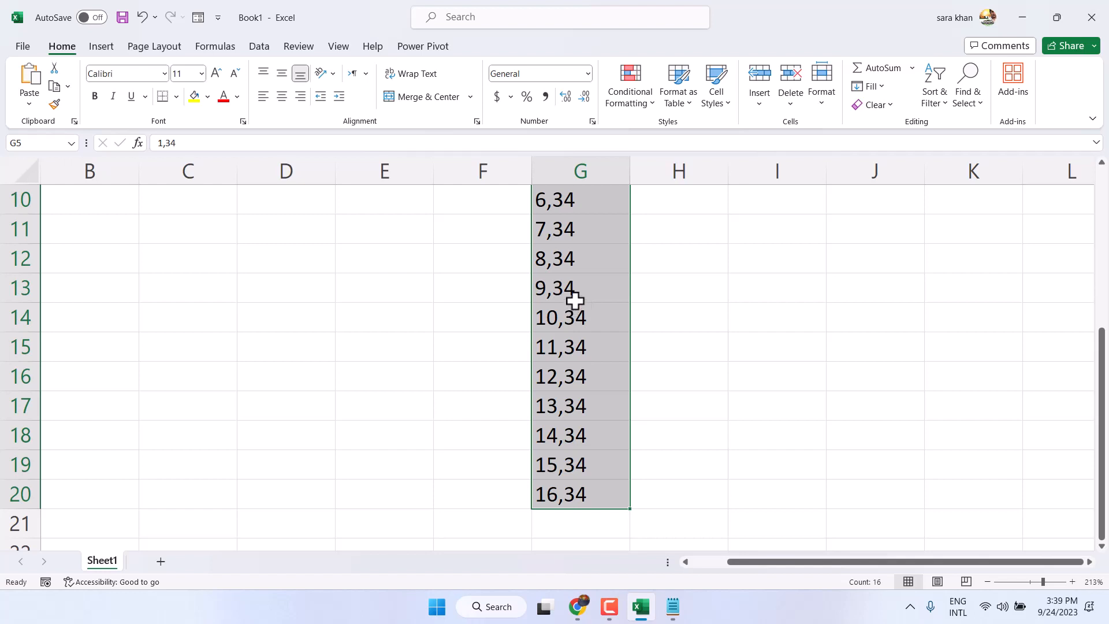
mouse_move(974, 96)
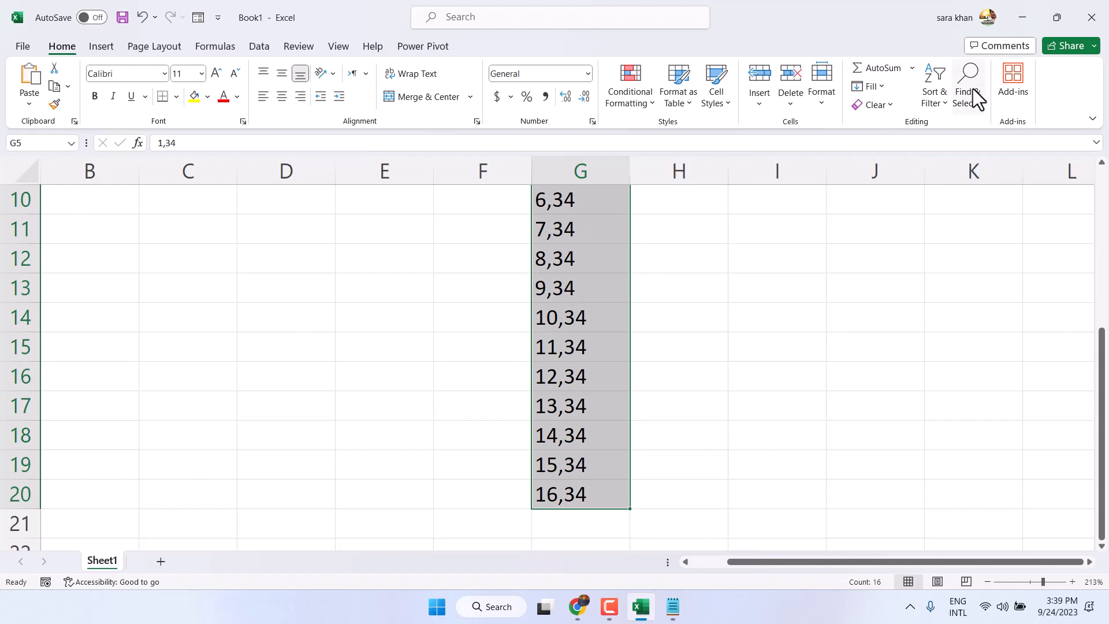
Replace all 16 commas with dots, dismiss the summary, and close the dialog
click(968, 84)
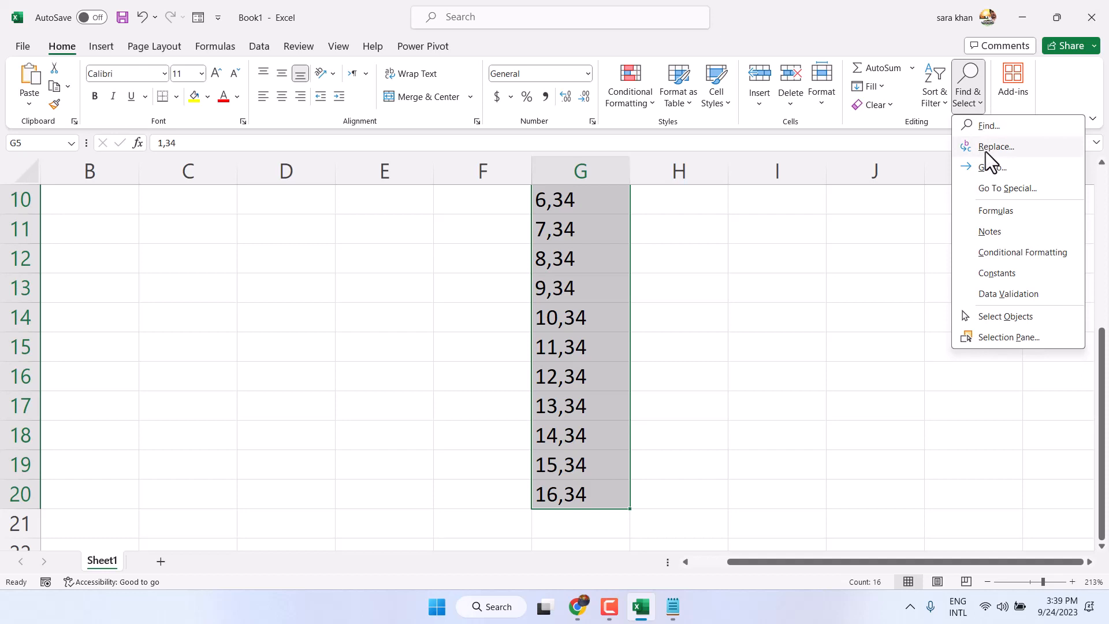
click(995, 146)
text(.)
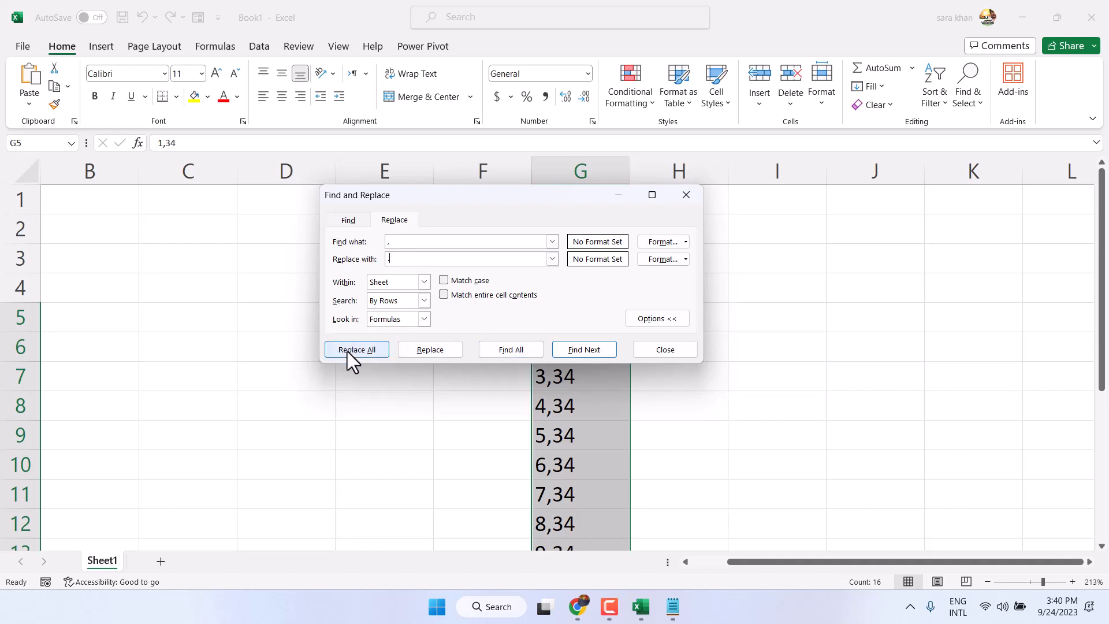
click(356, 349)
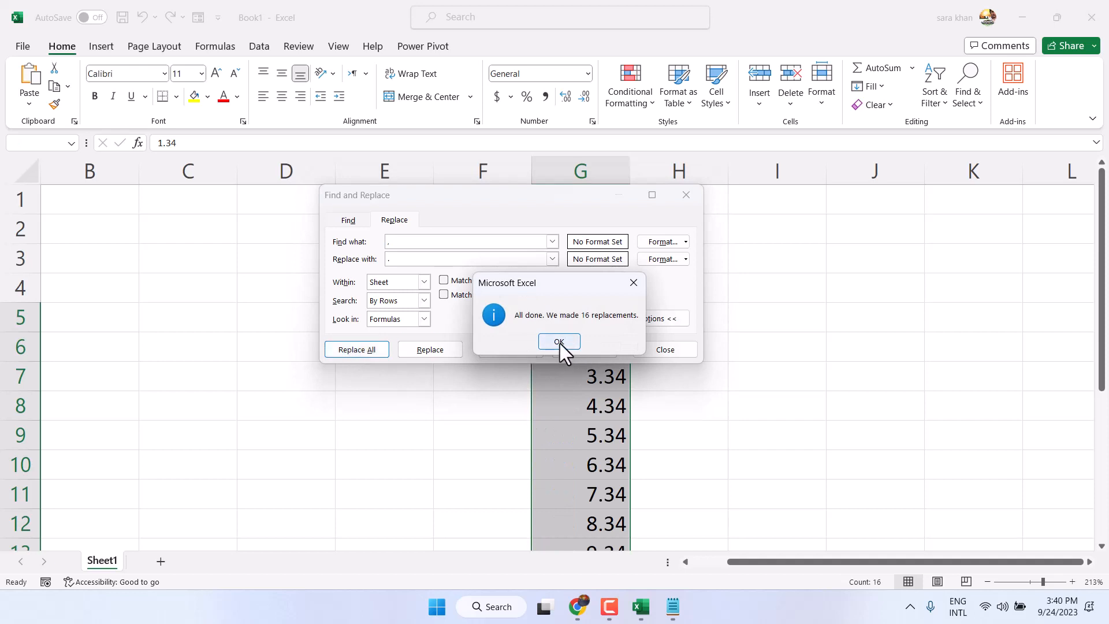
click(558, 341)
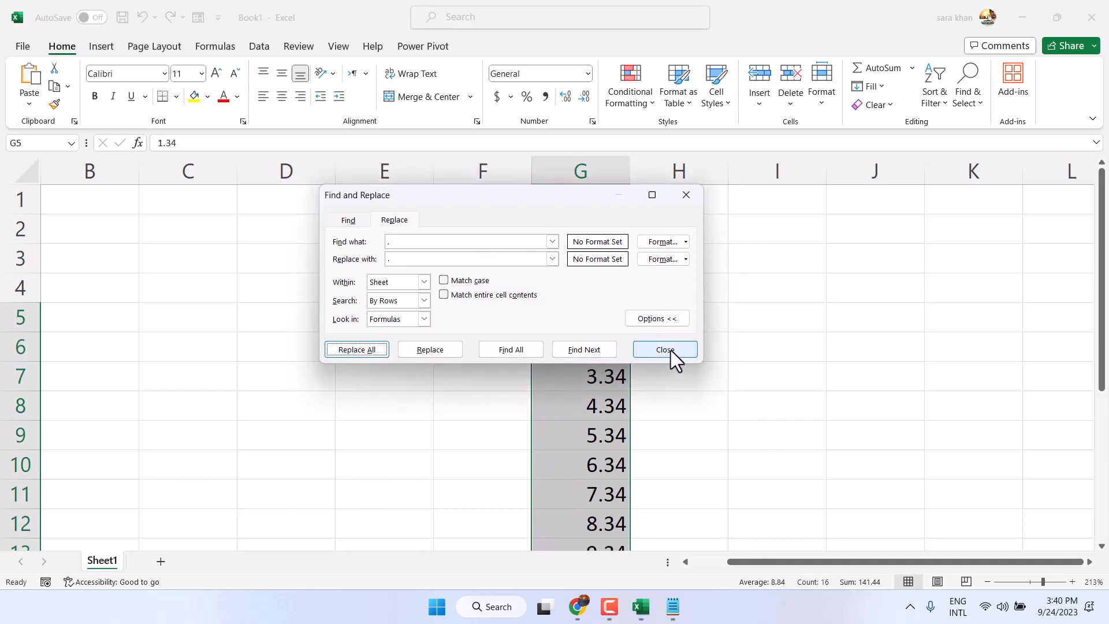
click(663, 349)
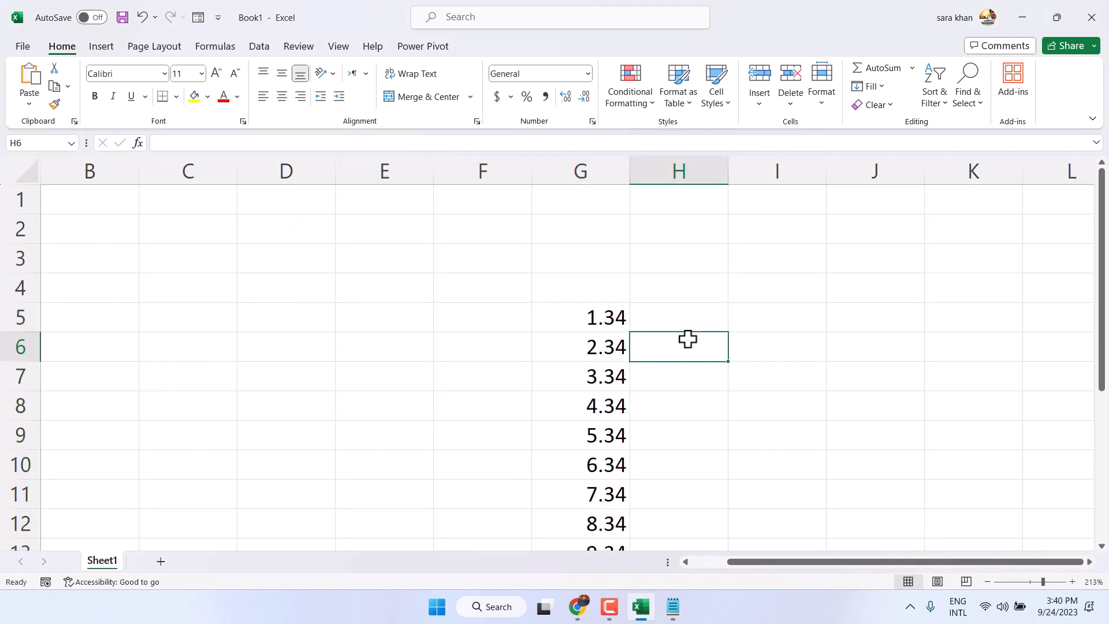
scroll(down, 3)
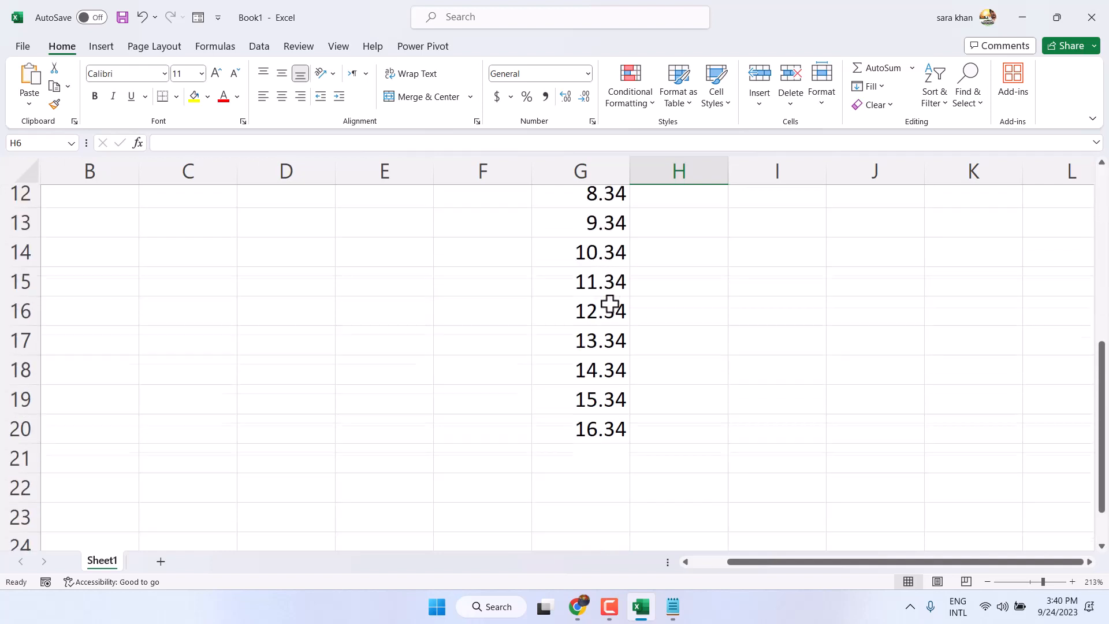
scroll(up, 3)
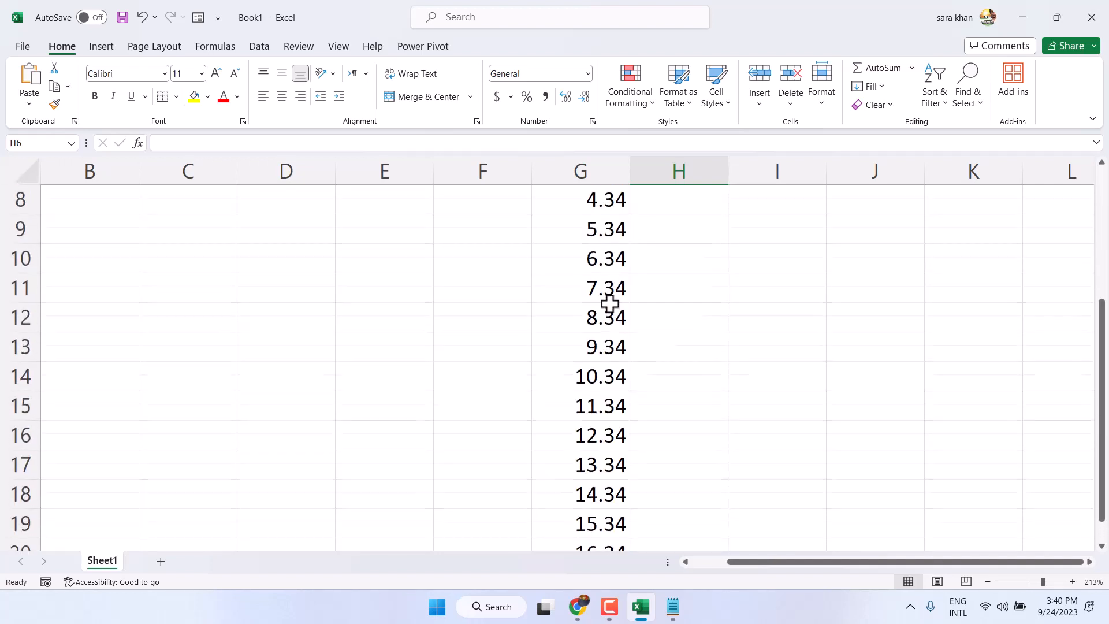